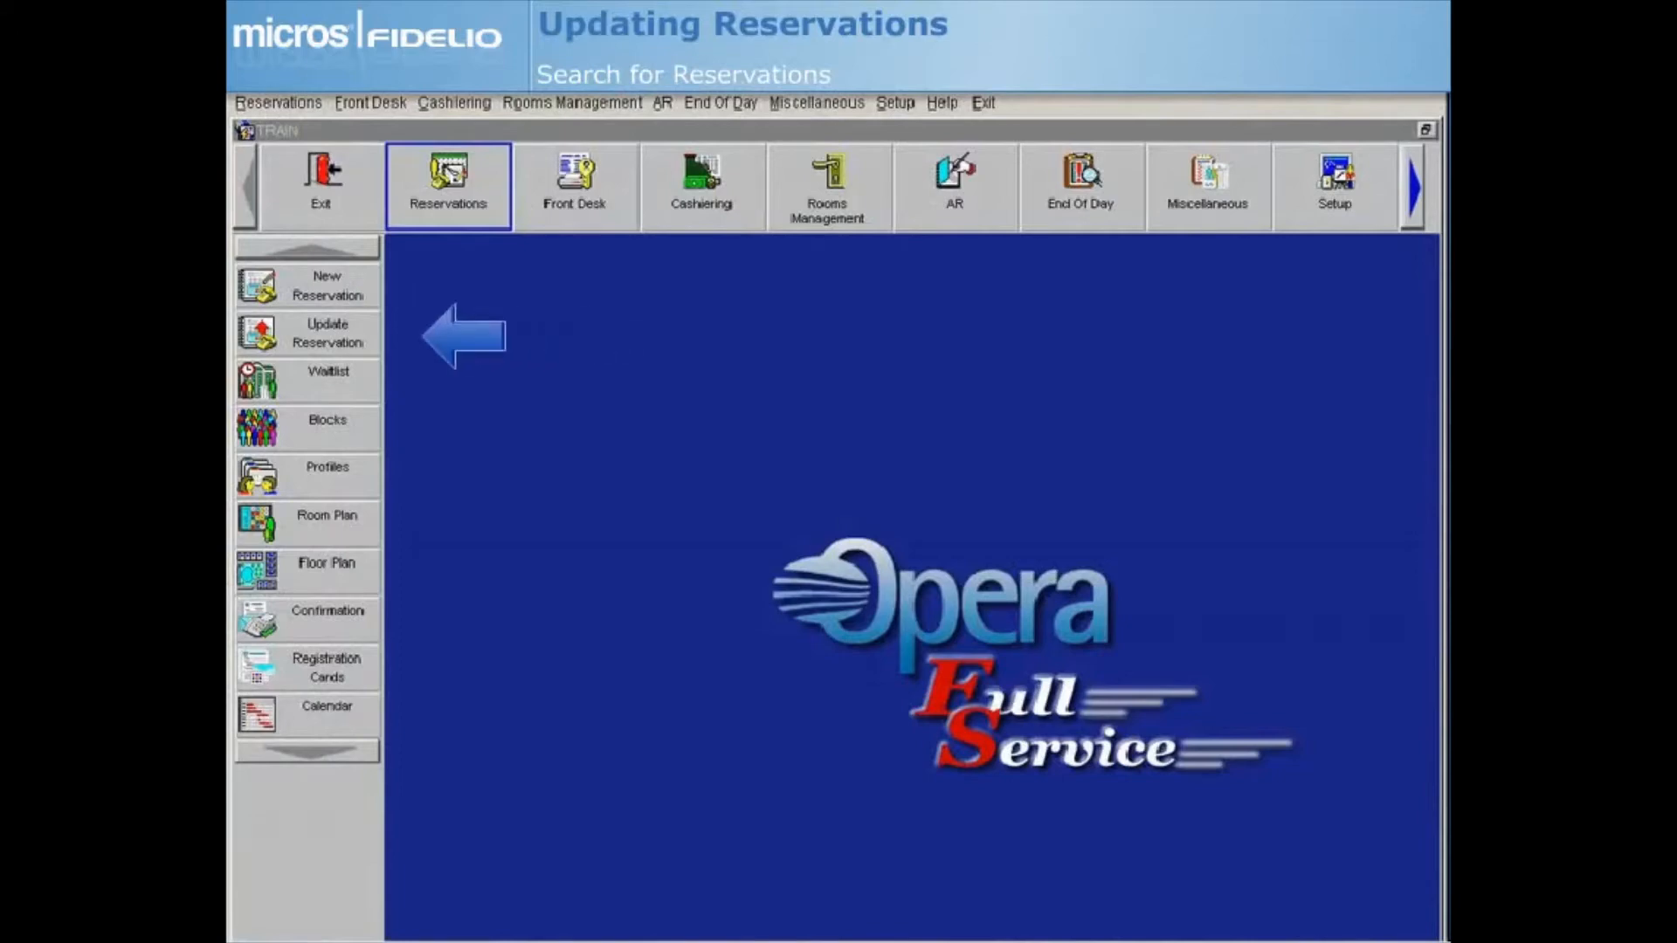
left_click(449, 180)
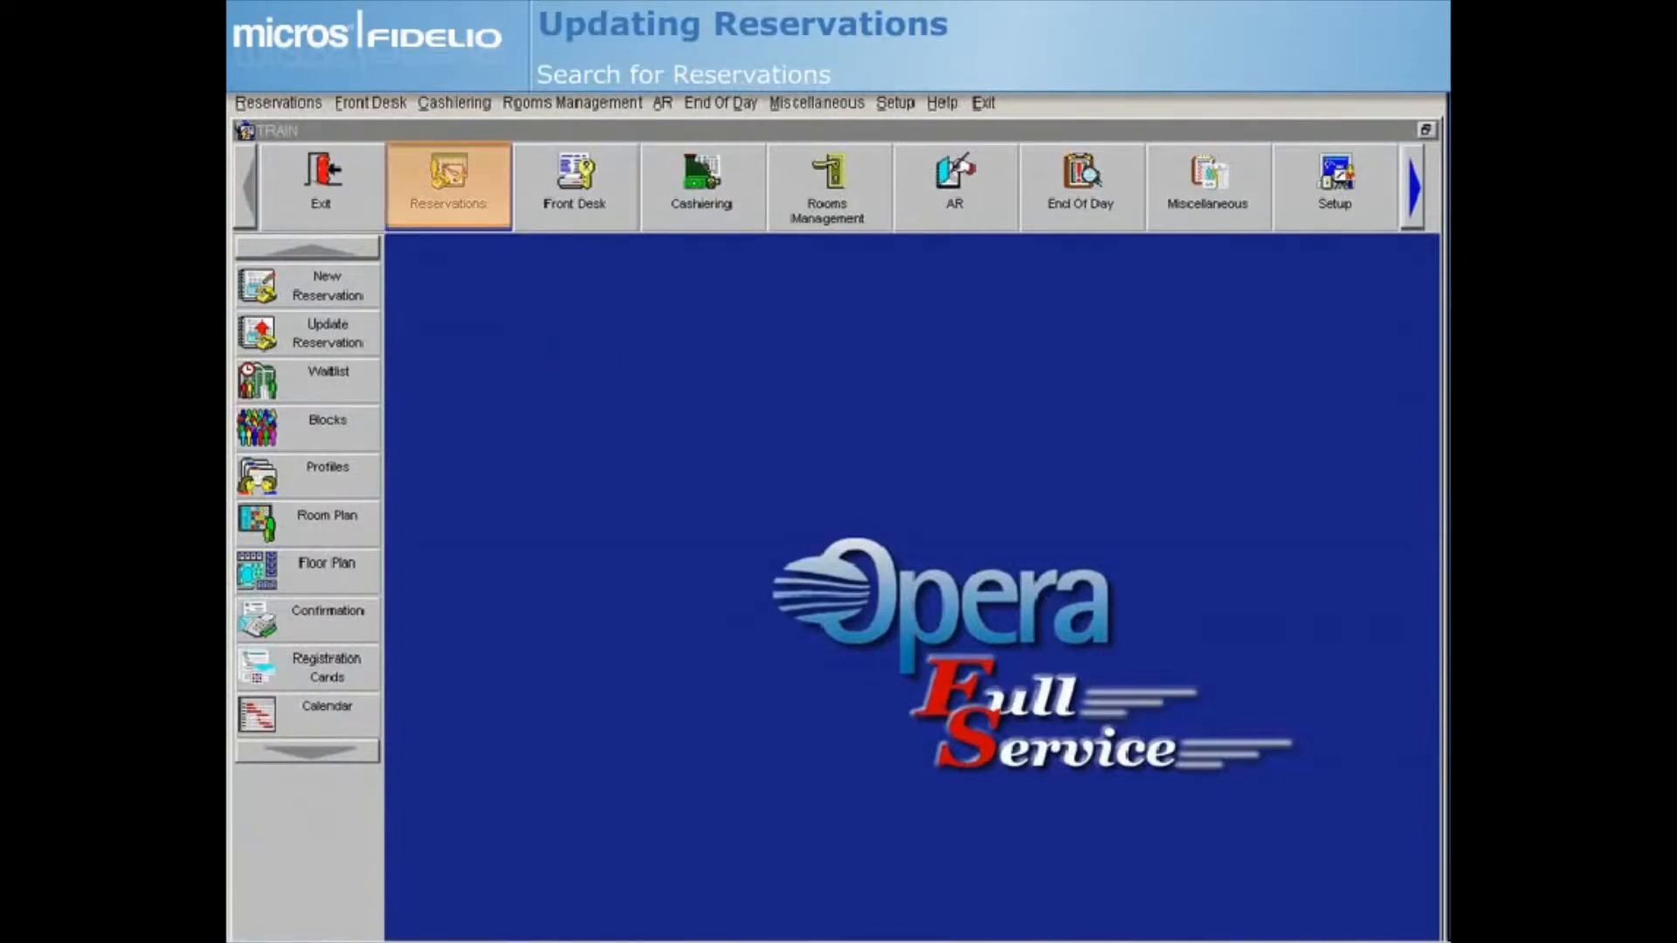
left_click(449, 180)
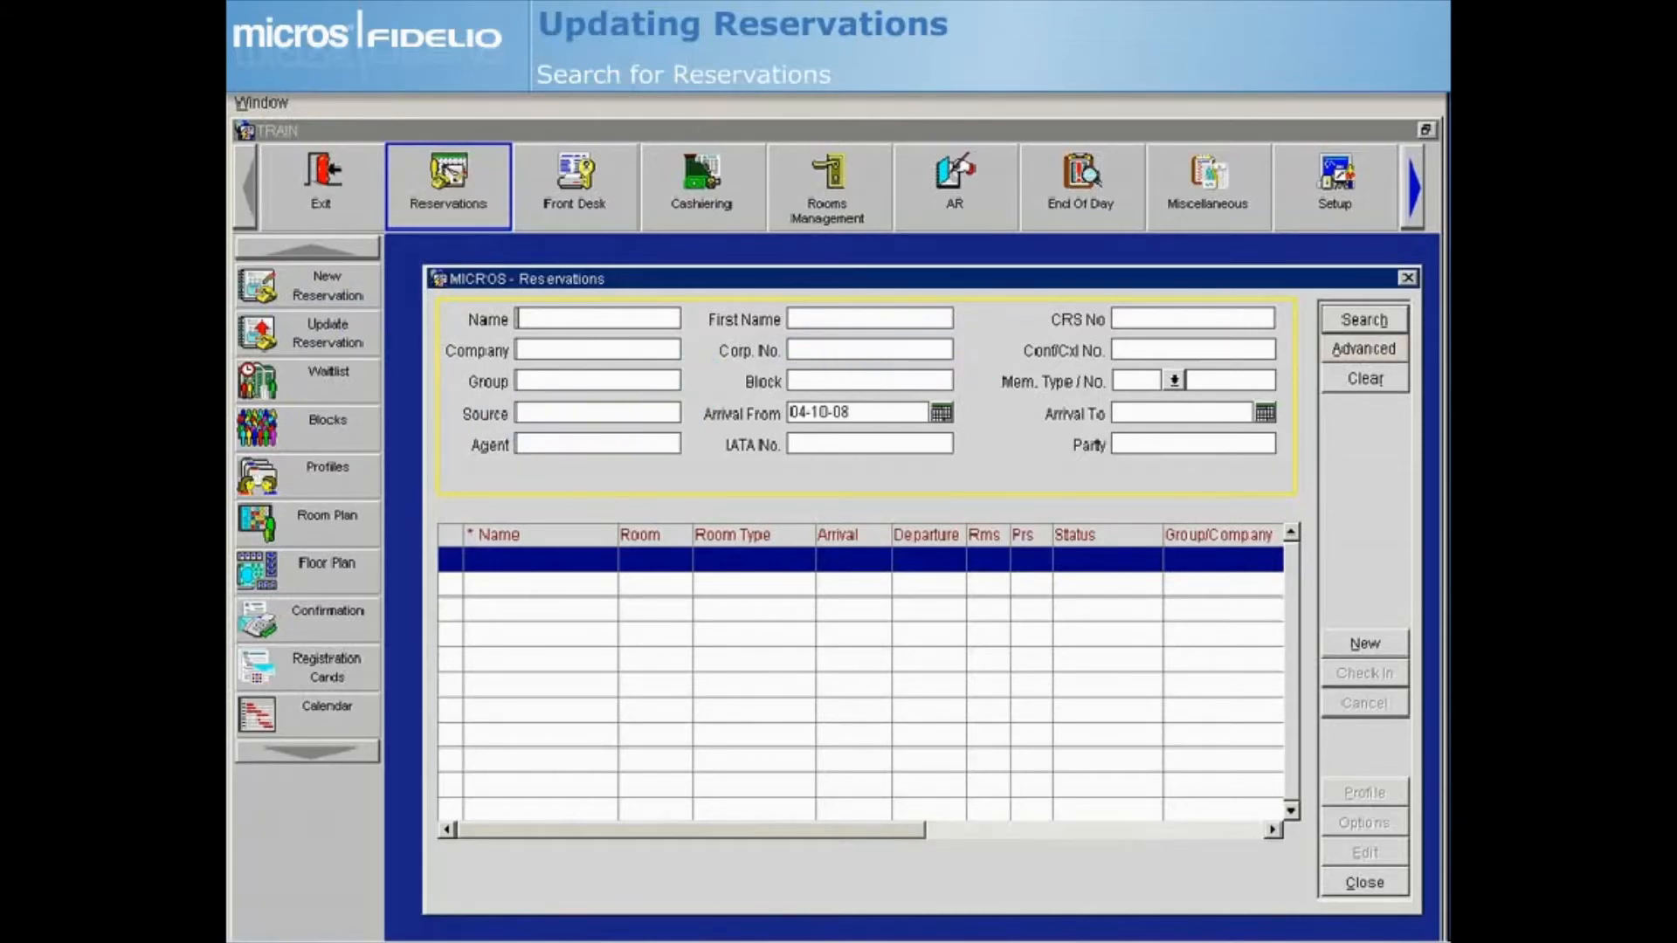
left_click(1362, 349)
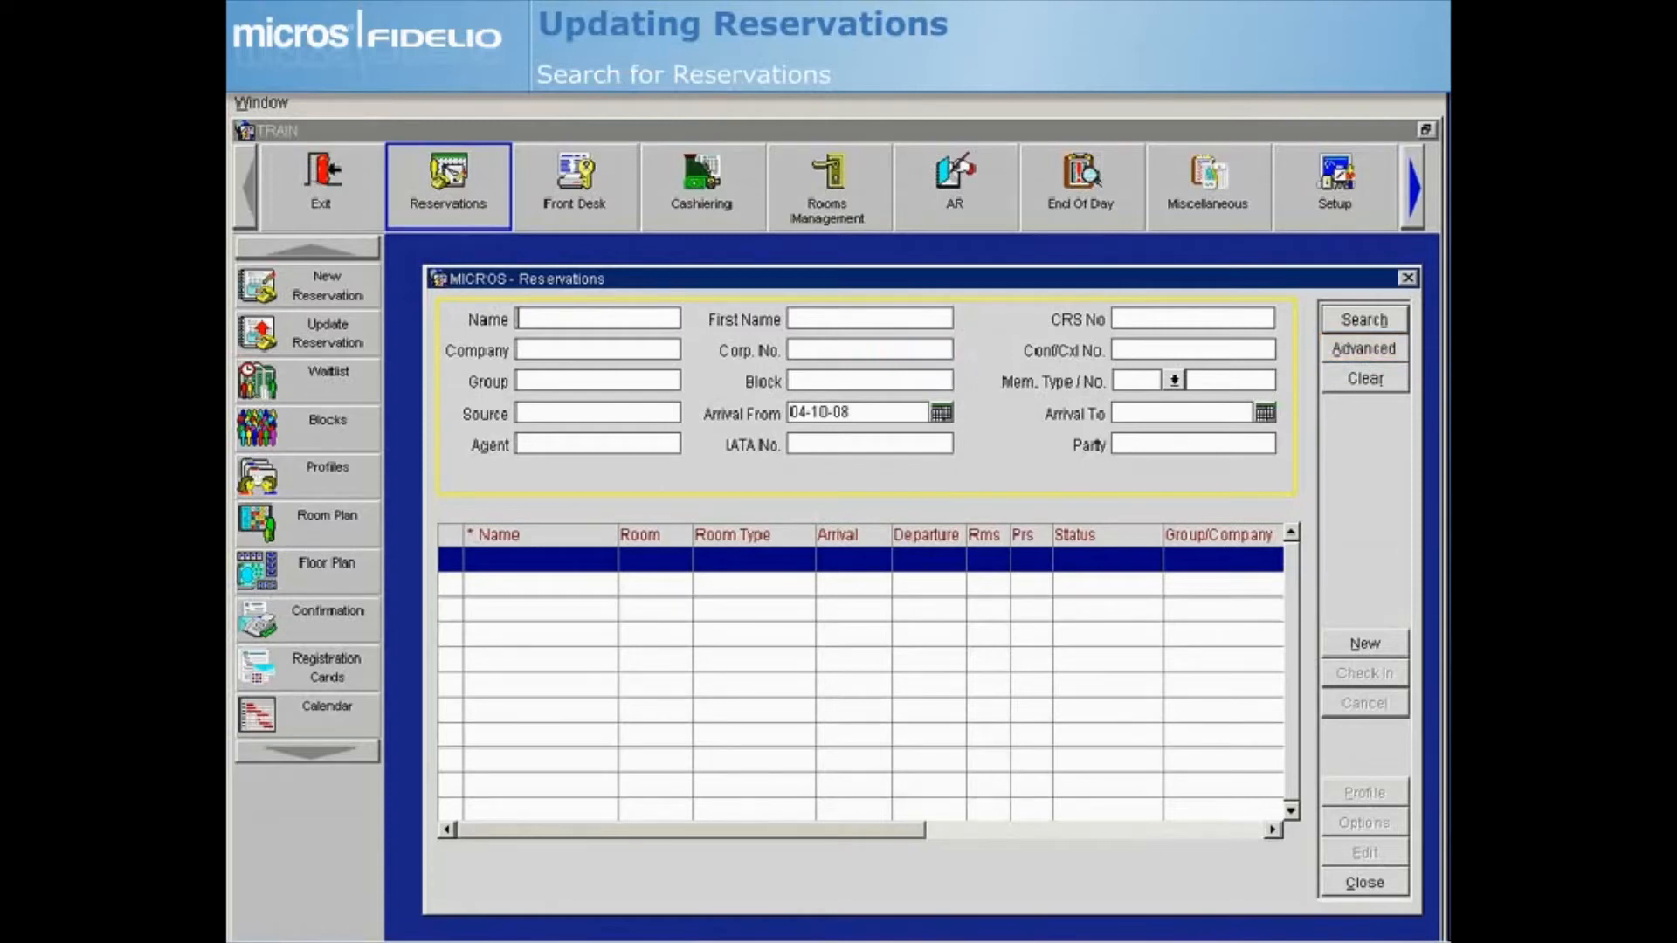
left_click(598, 318)
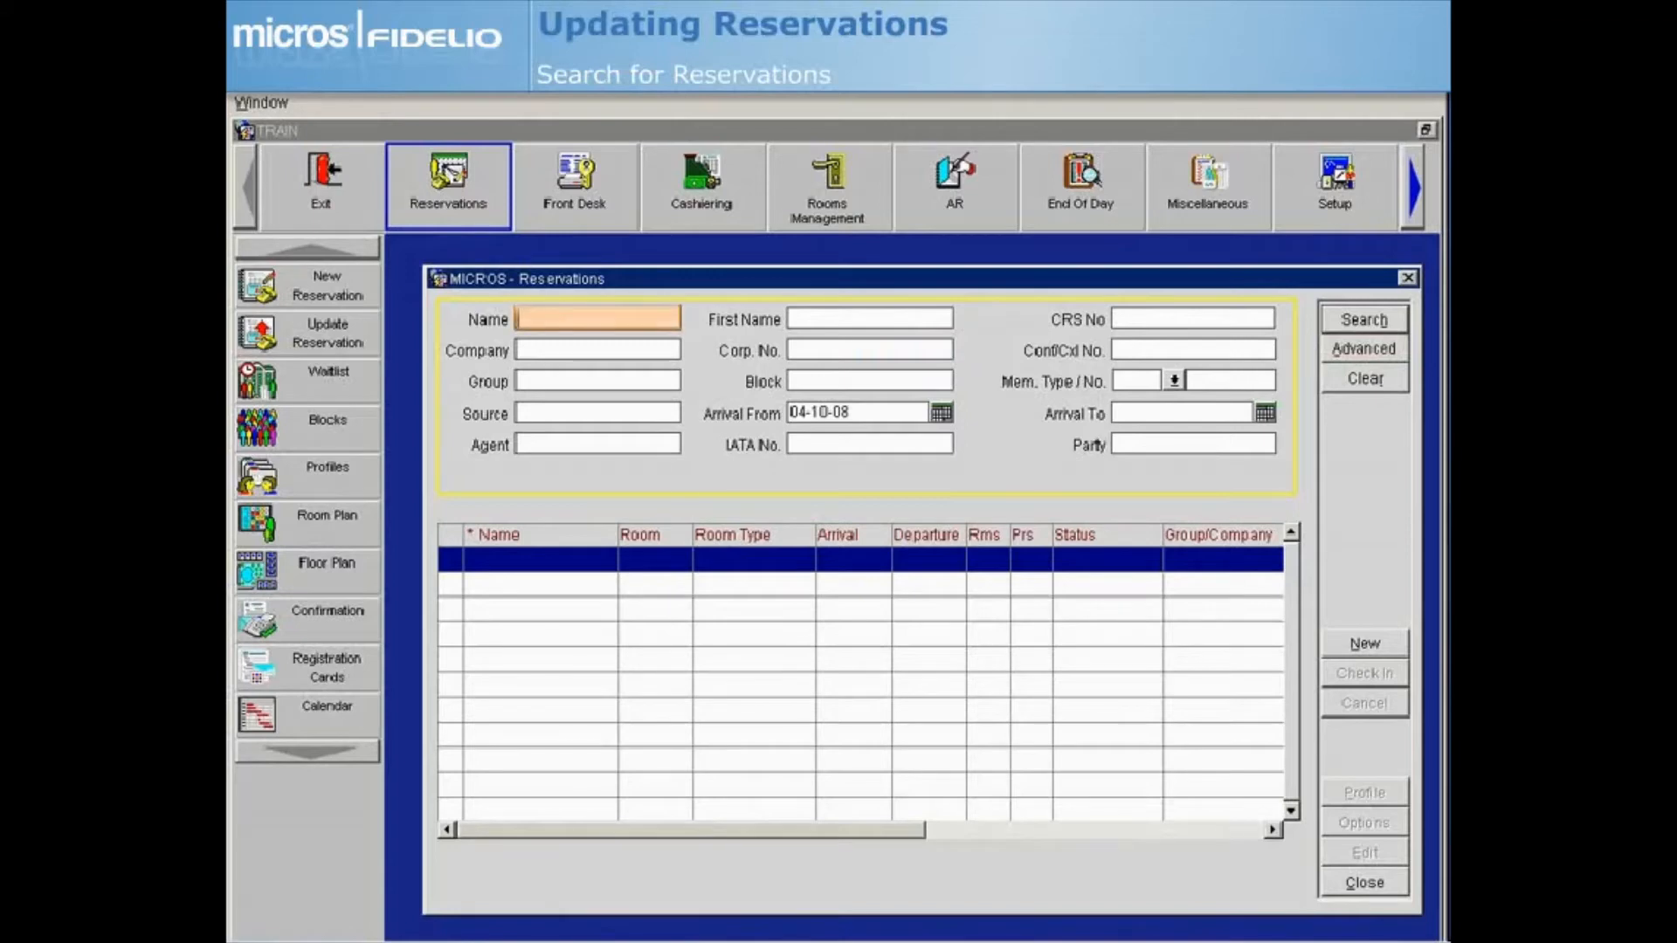
left_click(1362, 318)
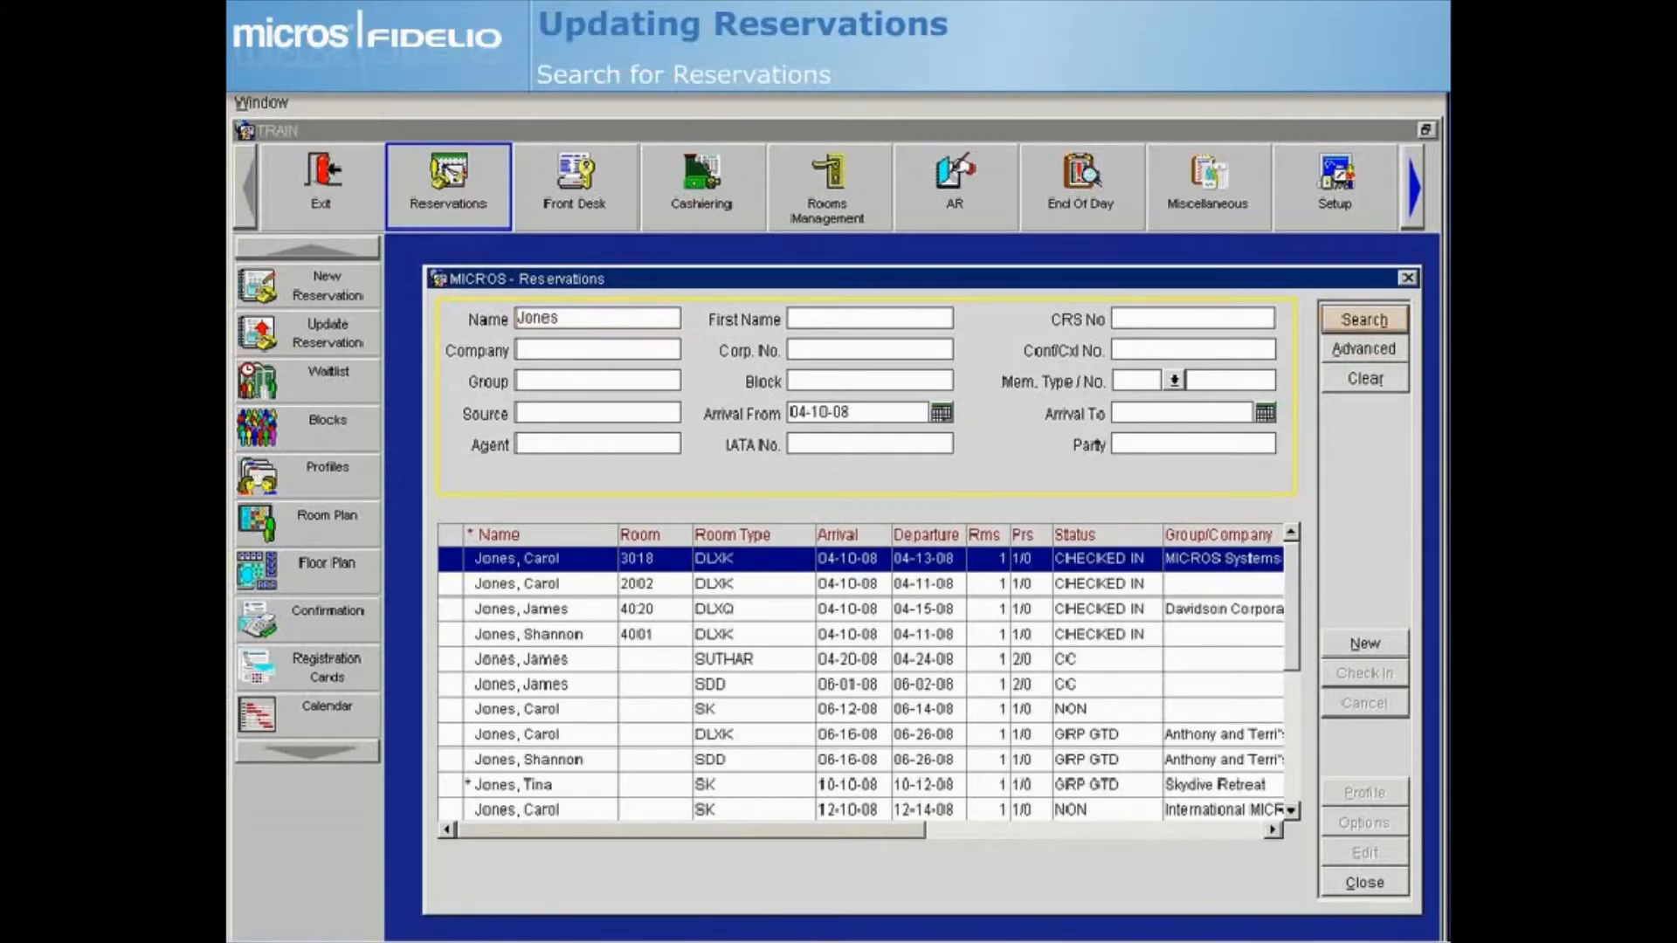
left_click(528, 760)
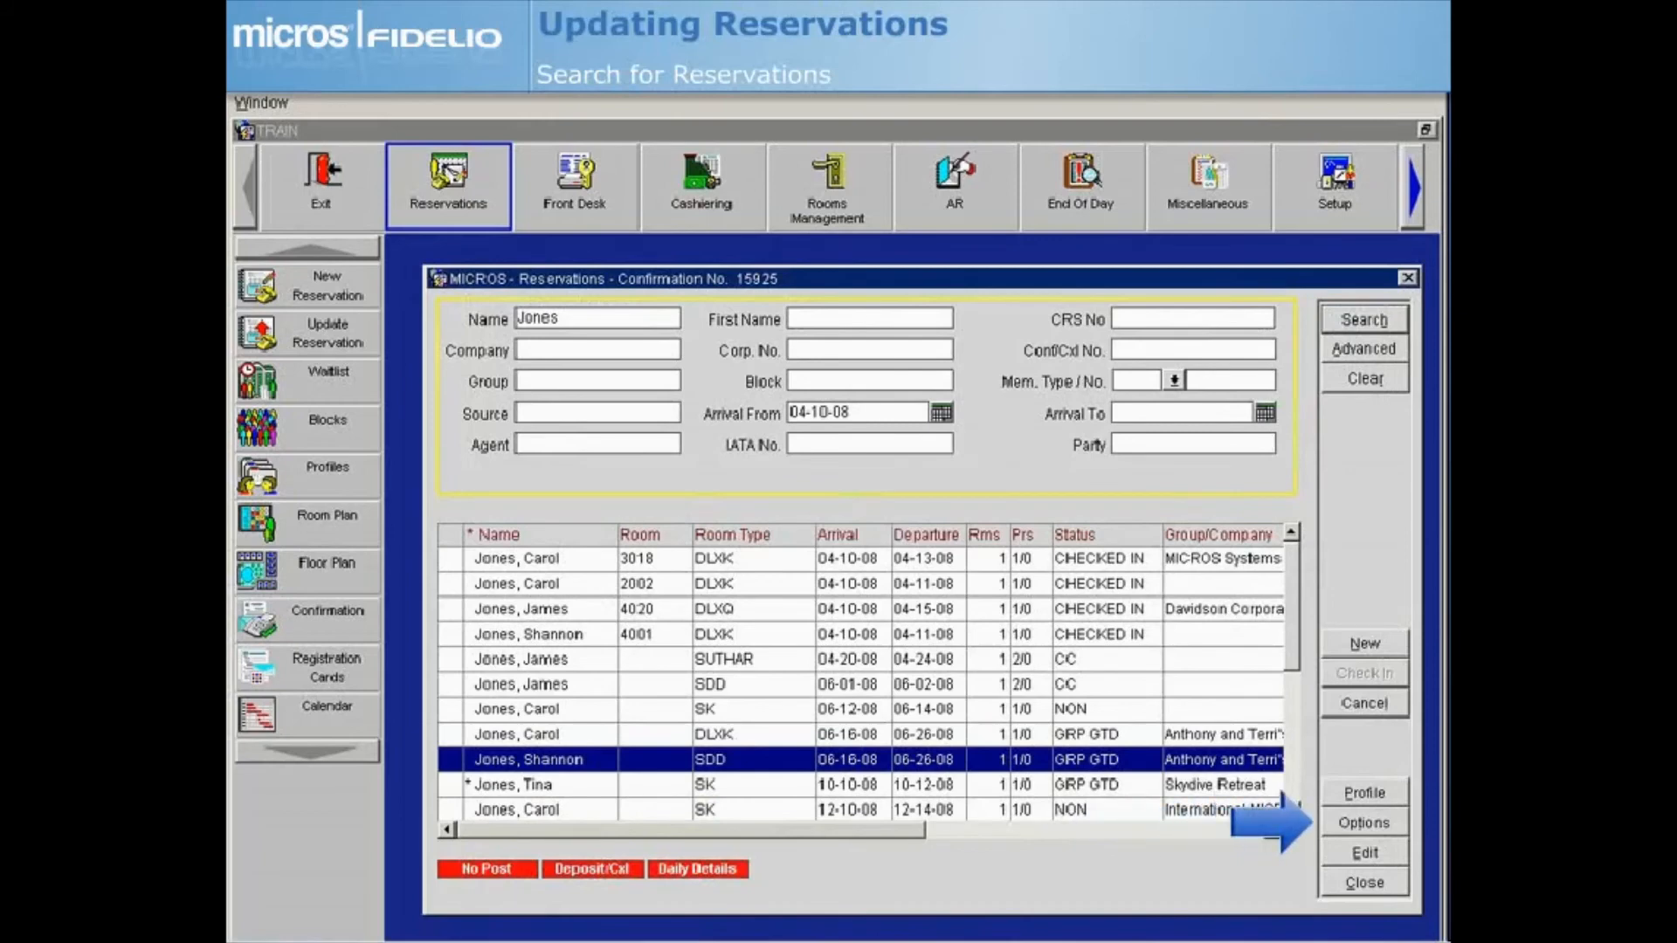
Step: Bring up Reservation Options for the SDD booking arriving 06-16-08 (confirmation 15925)
left_click(1364, 823)
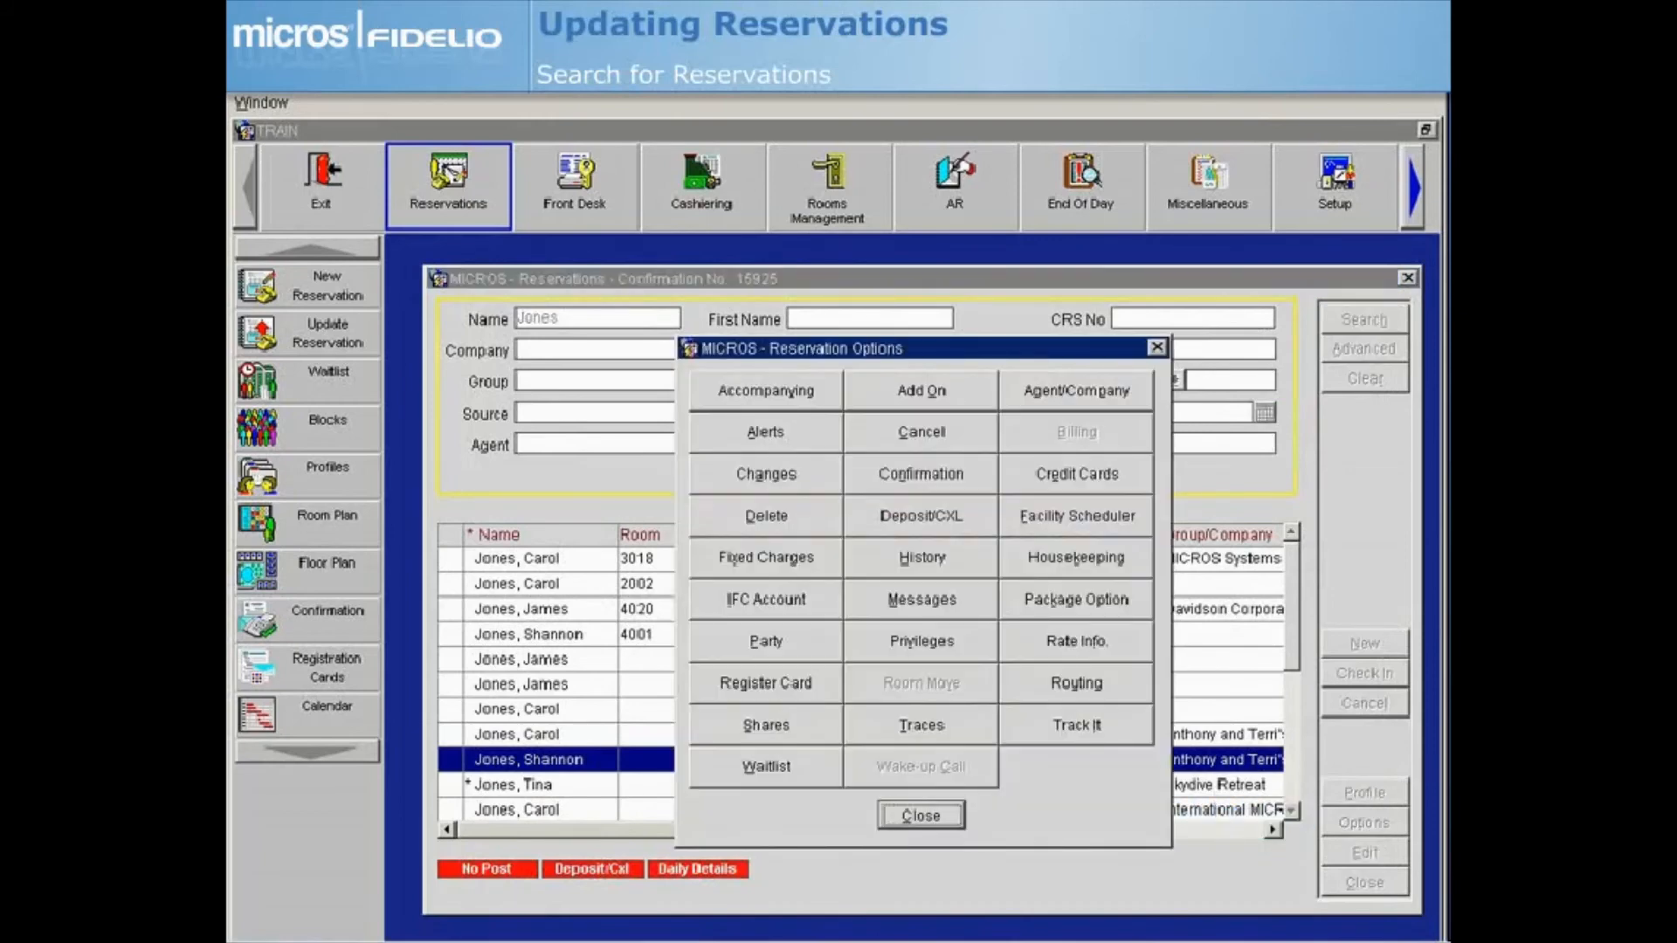